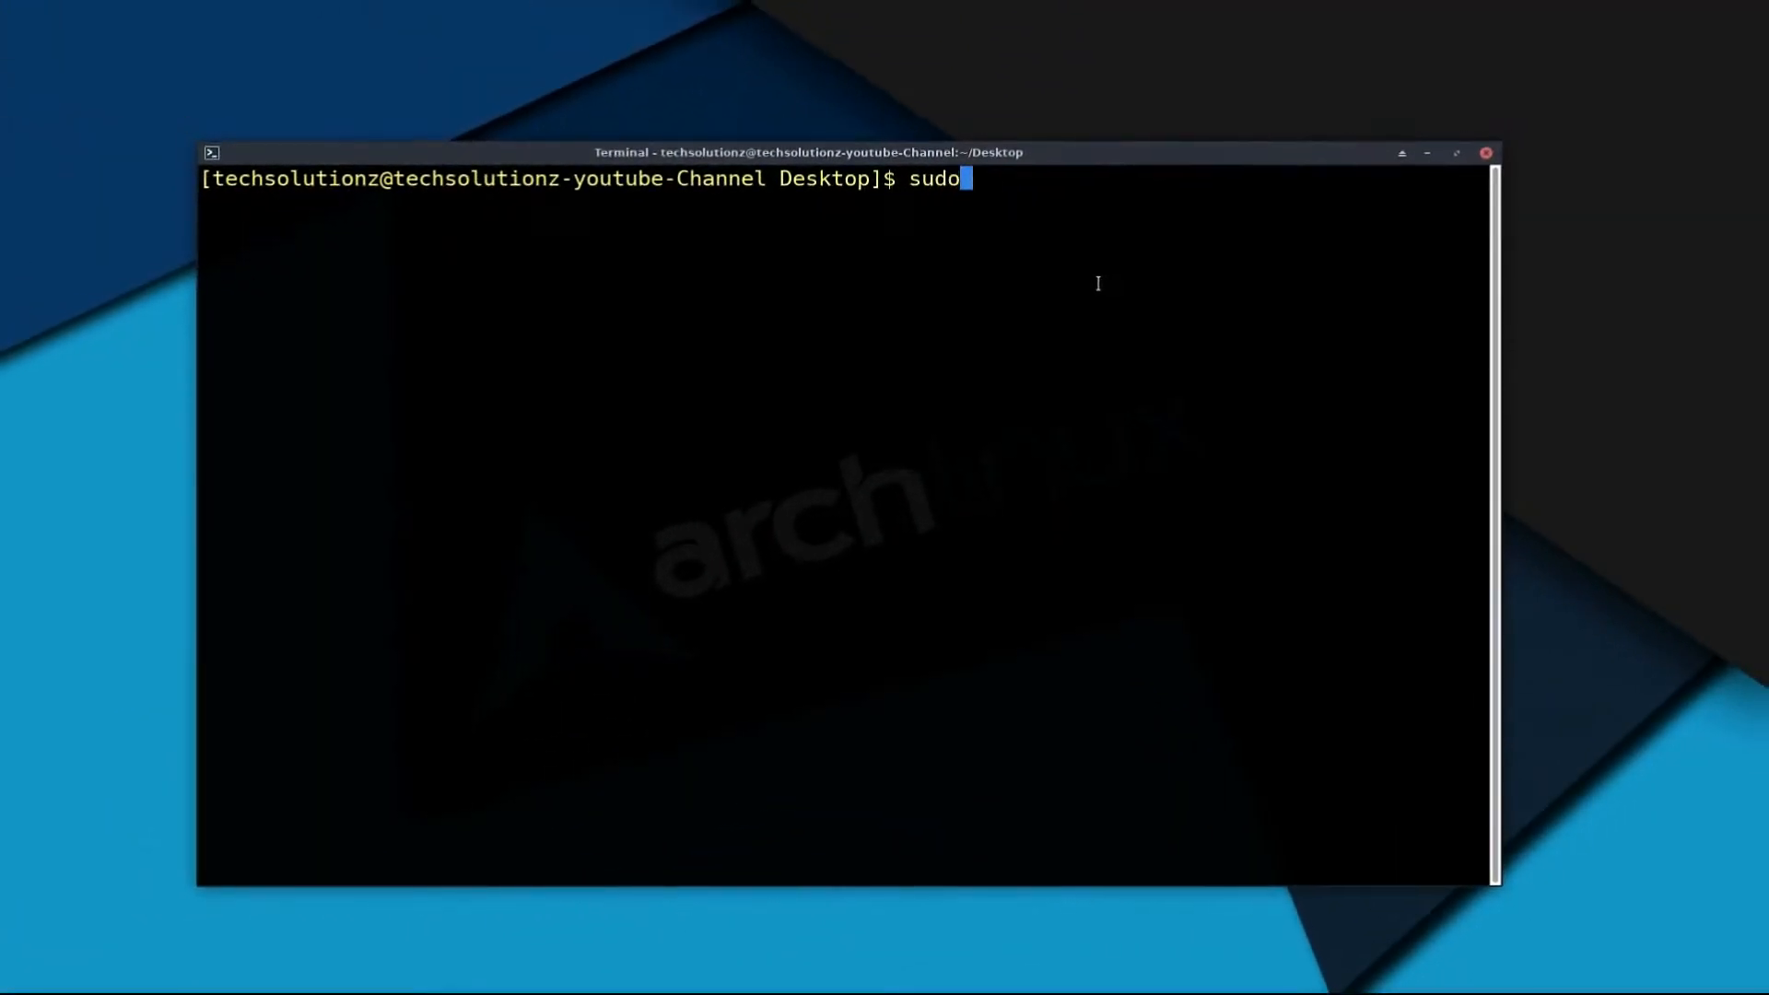
# Step: Refresh the pacman package databases with sudo pacman -Syy, then clear the terminal
pyautogui.write('pacman -Syy')
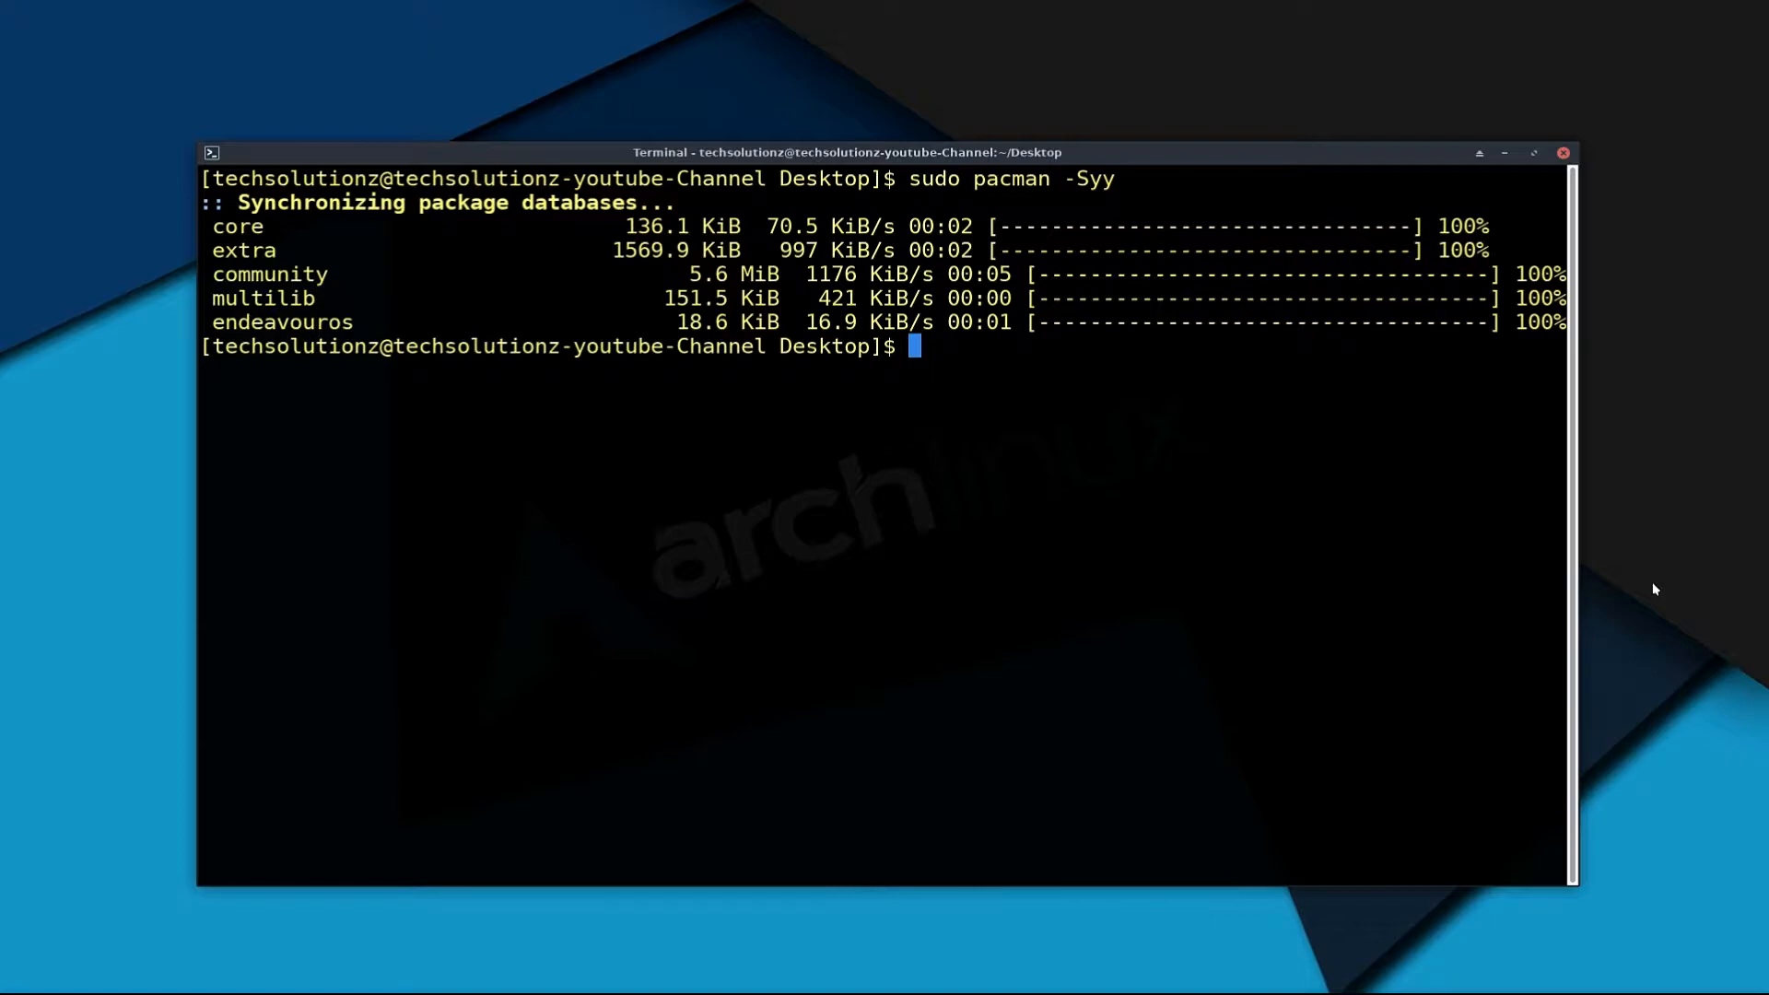
pyautogui.write('clear')
pyautogui.write('sudo')
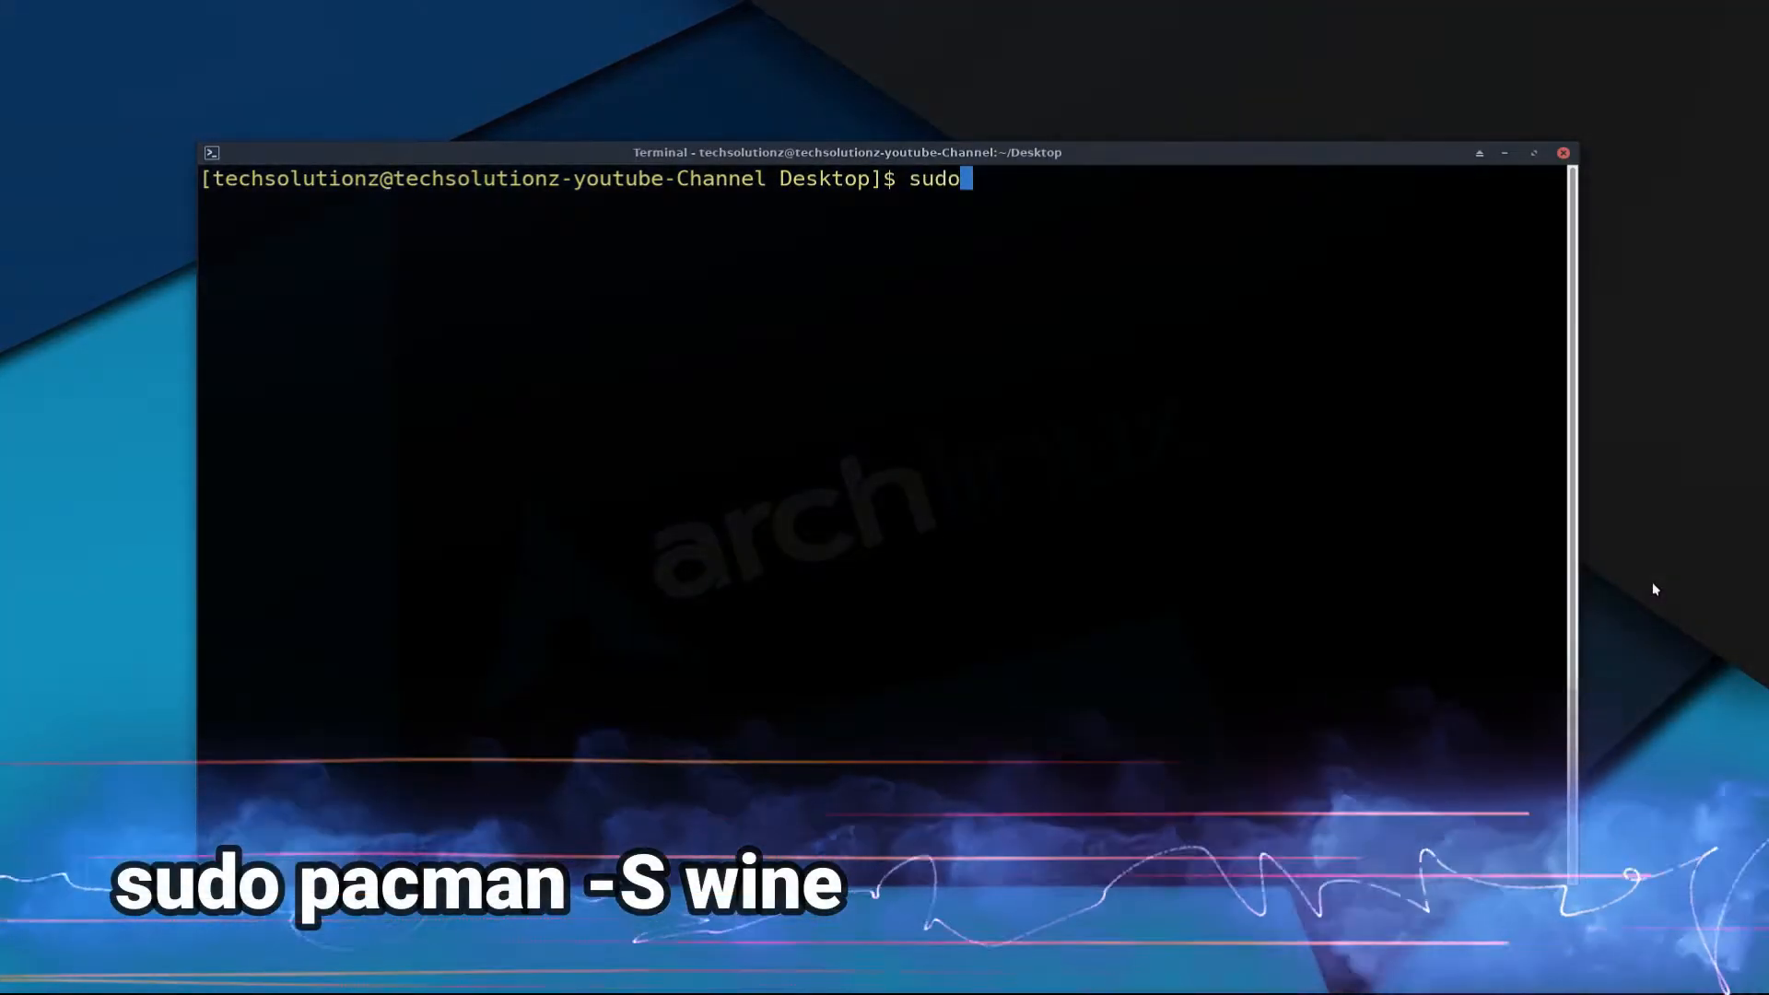
# Step: Install Wine with sudo pacman -S wine, confirming Y to pull in its 77 dependency packages
pyautogui.write('pacman -')
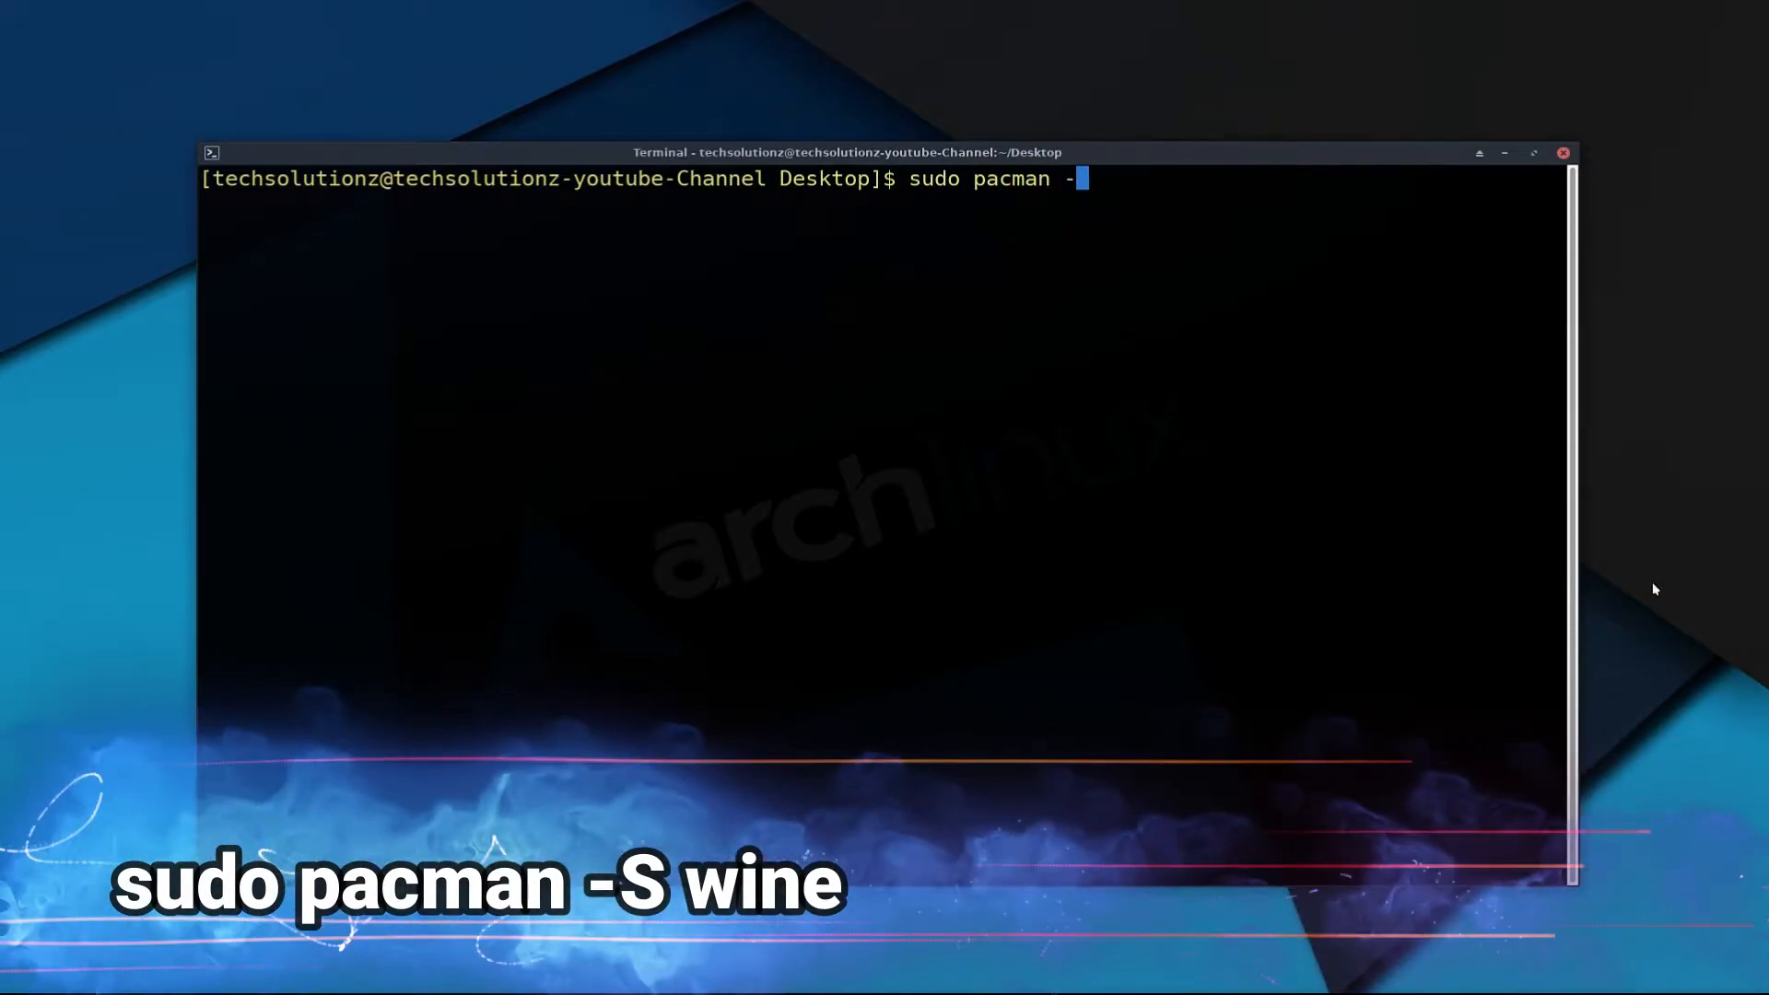
pyautogui.write('S wine')
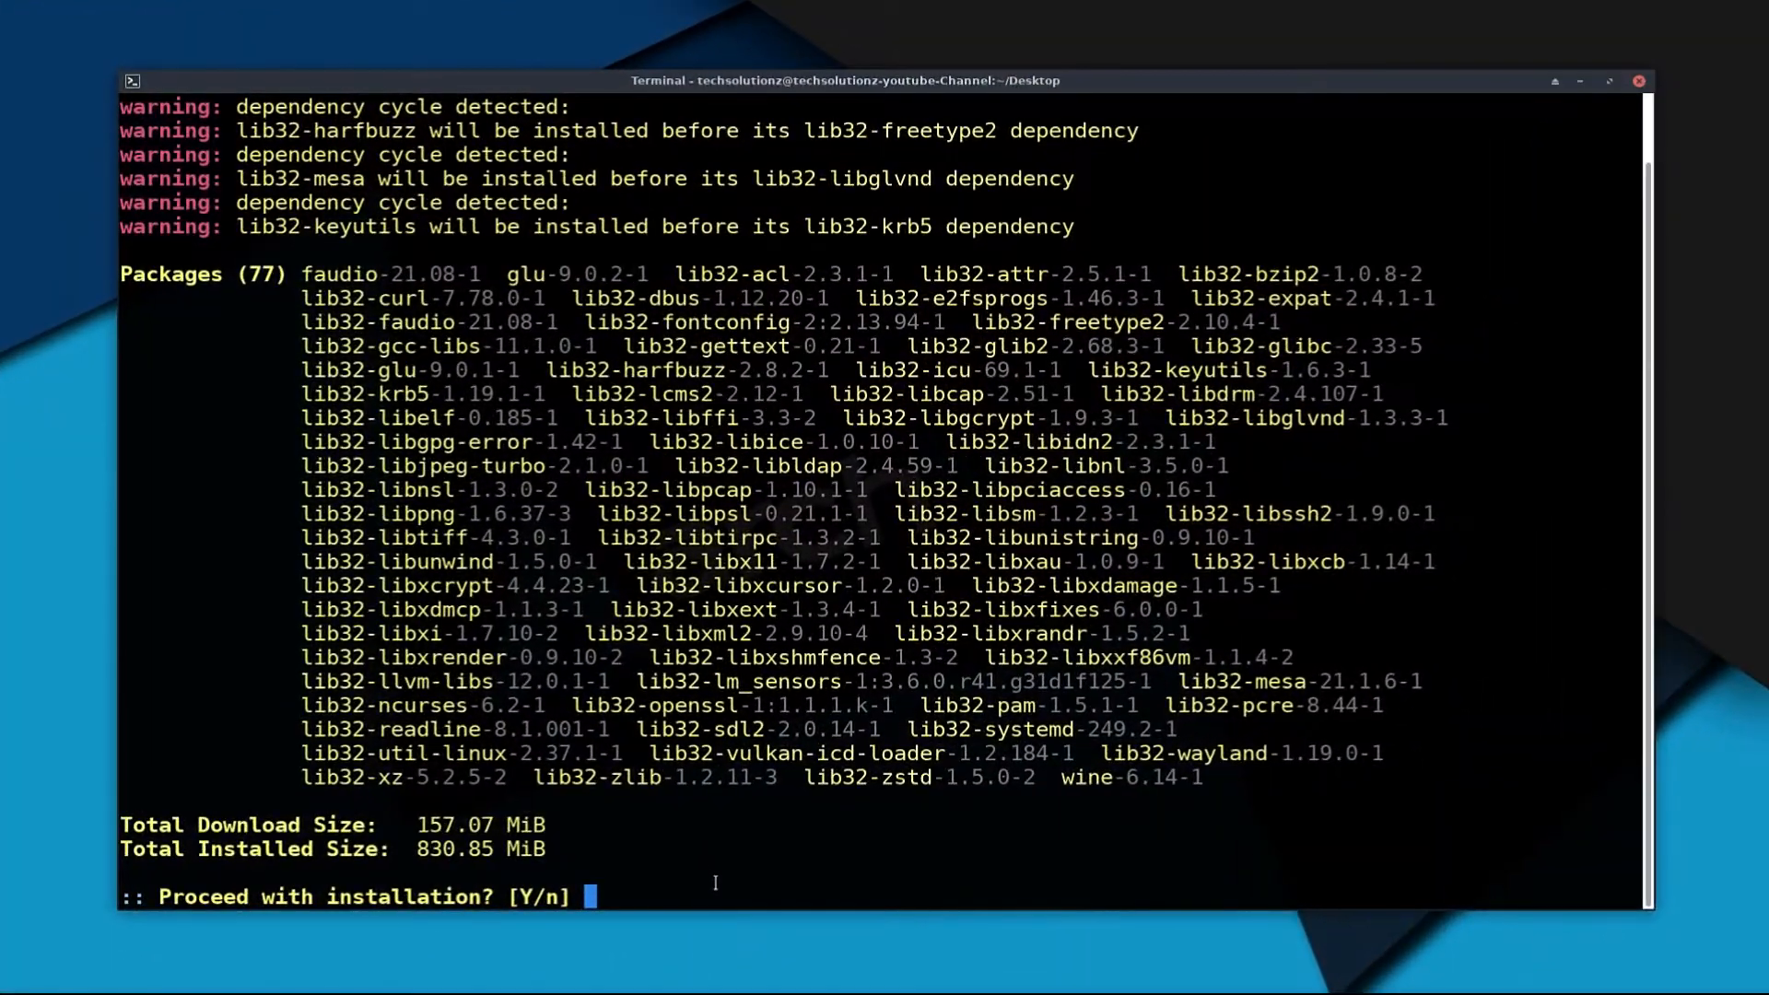
pyautogui.write('Y')
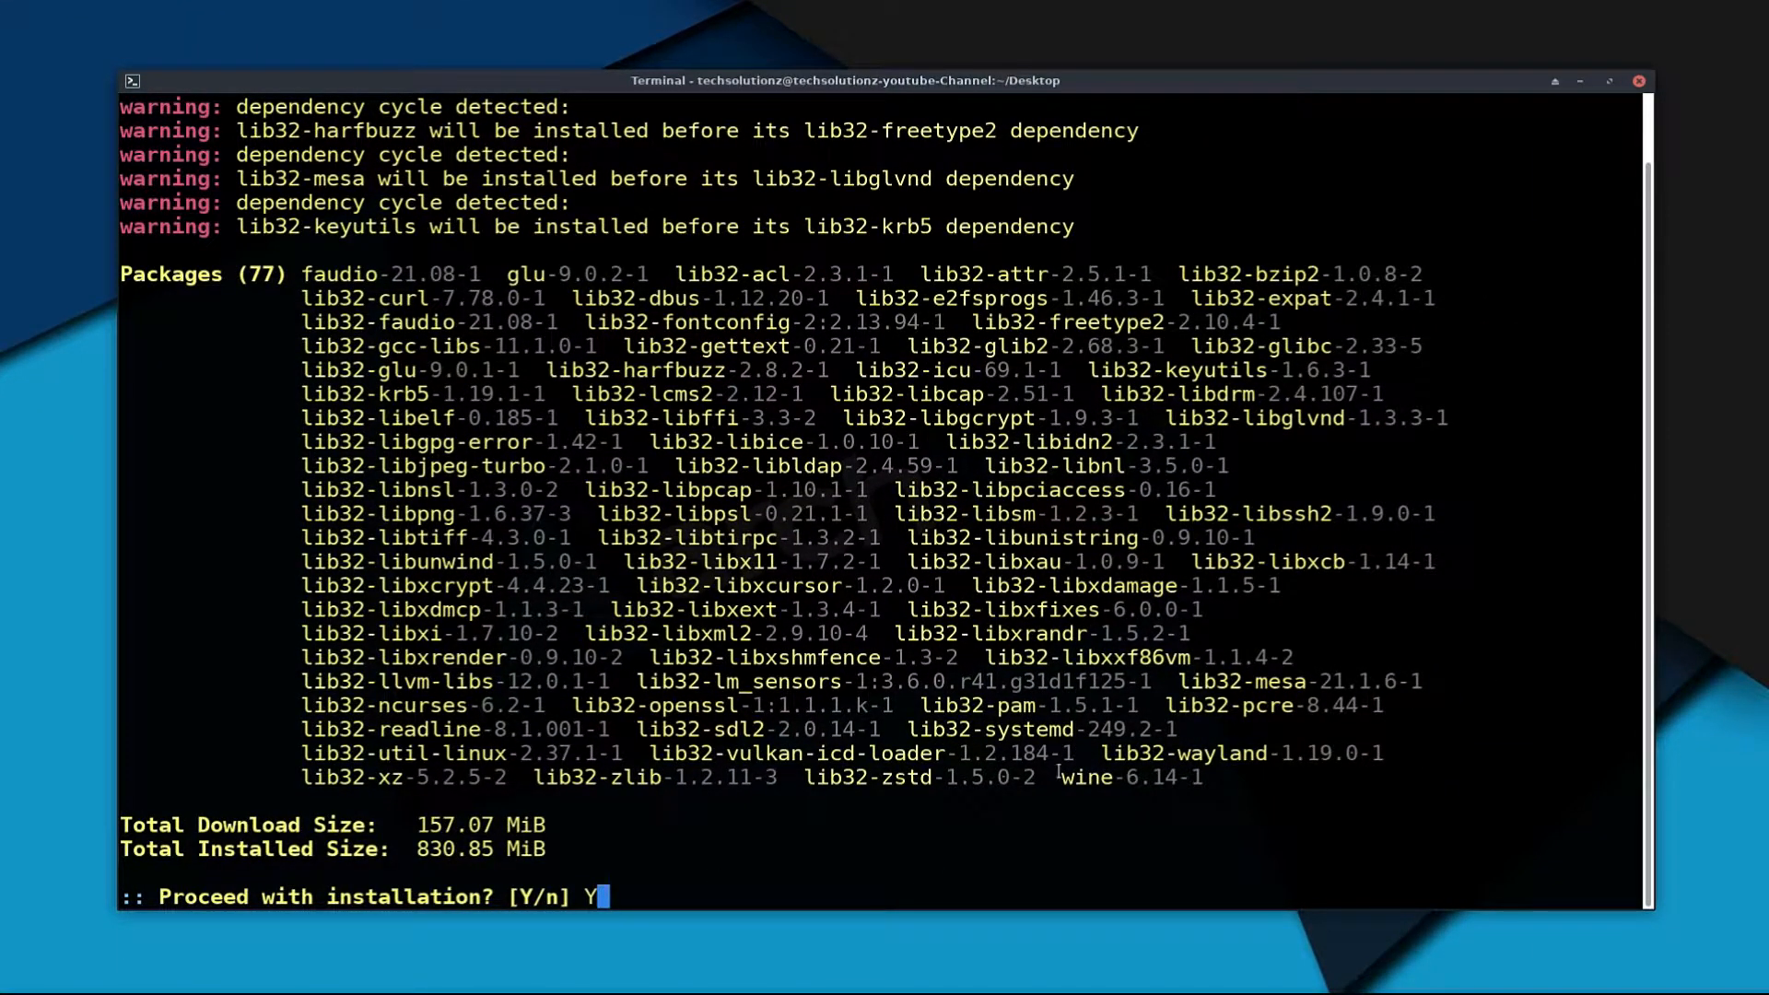
pyautogui.doubleClick(1087, 776)
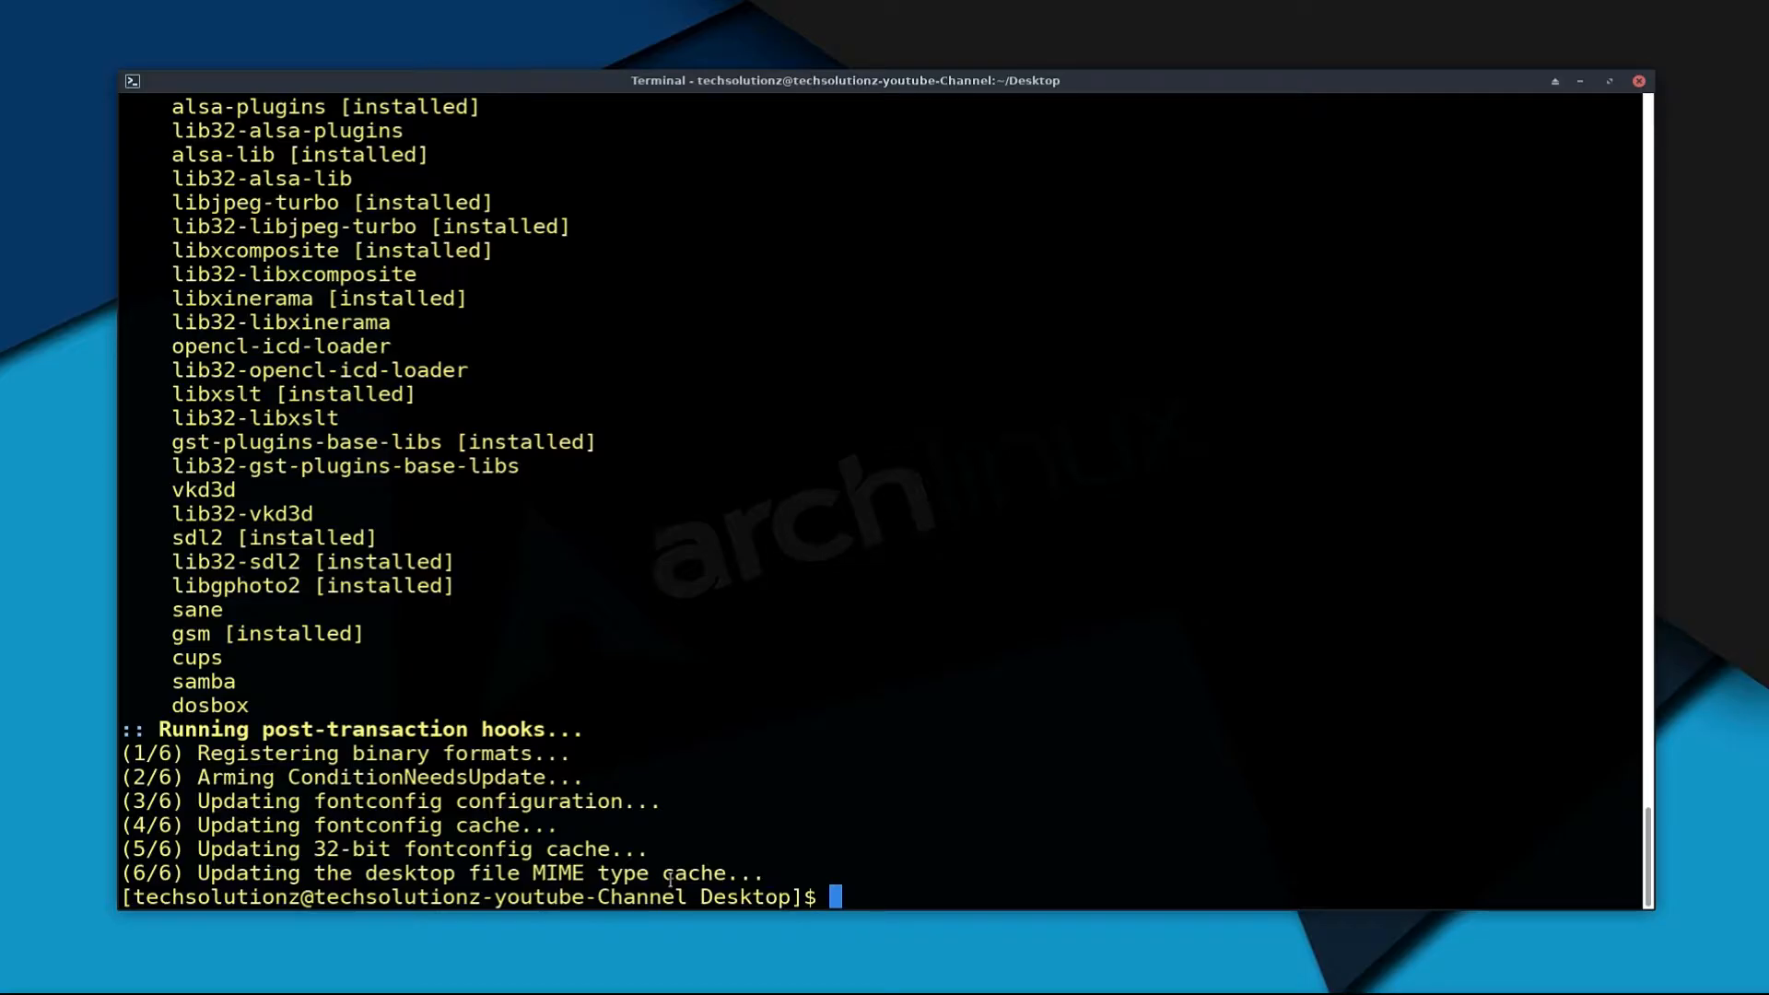
# Step: Confirm the install reports wine-6.14 via wine --version
pyautogui.write('wi')
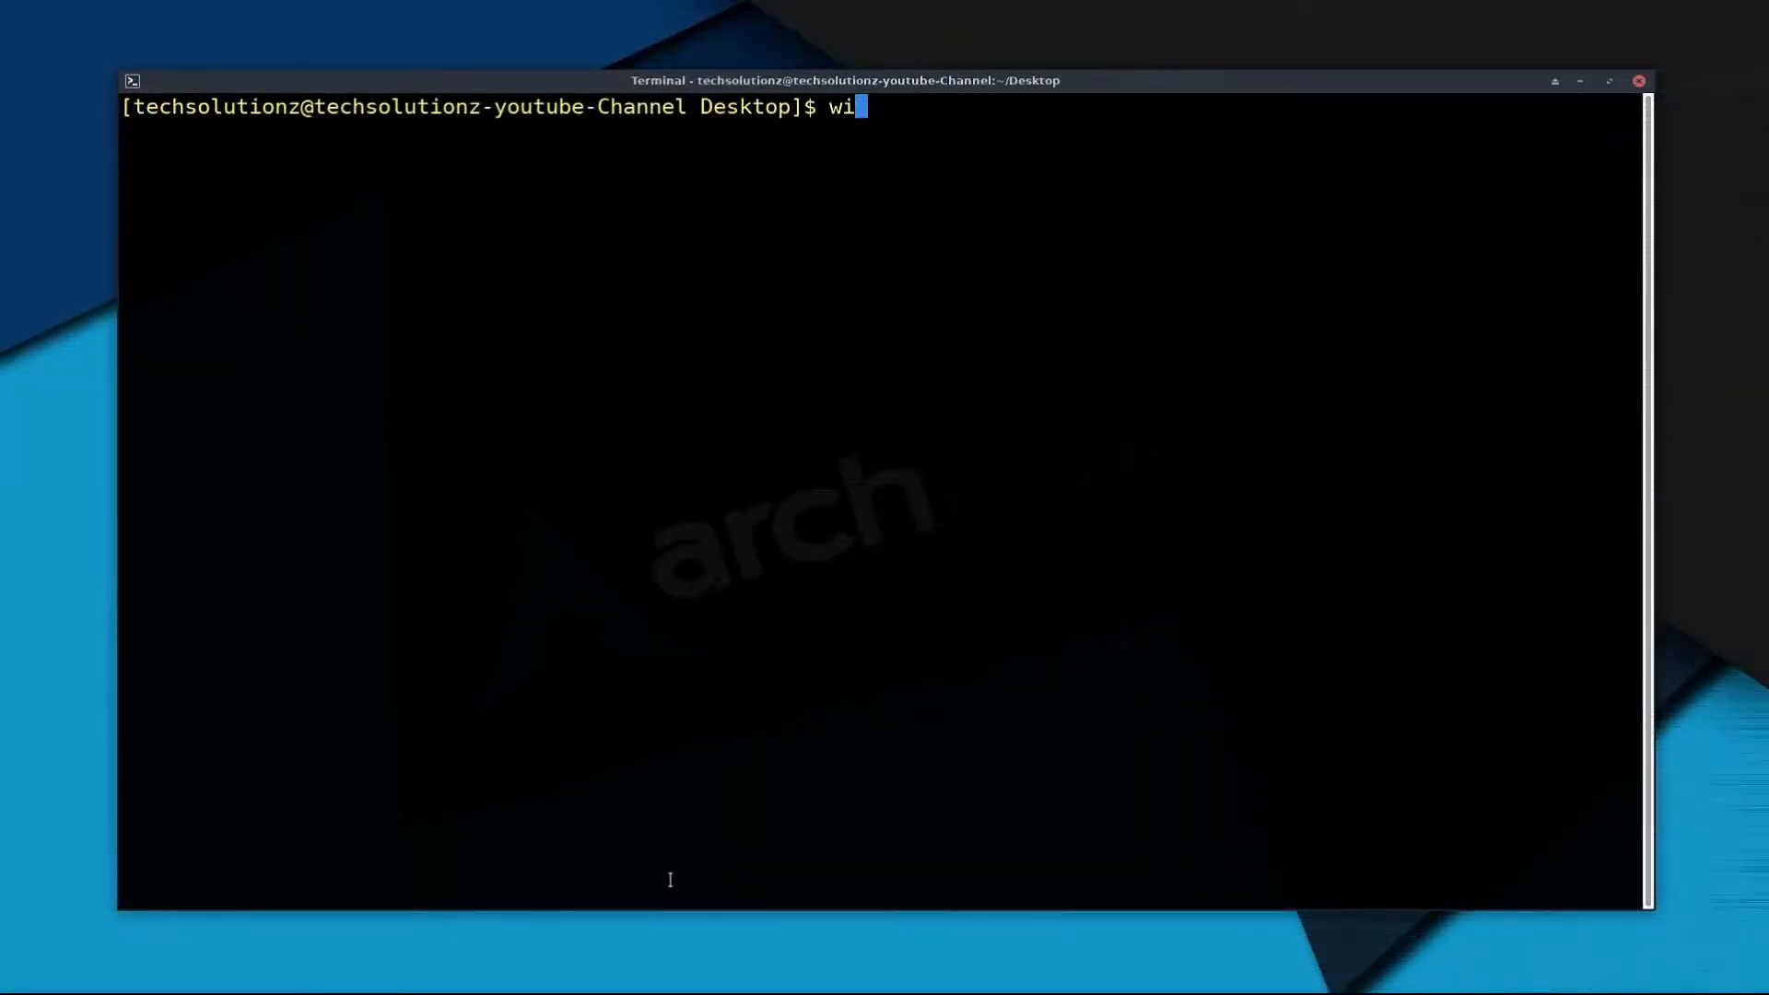
pyautogui.write('ne --version')
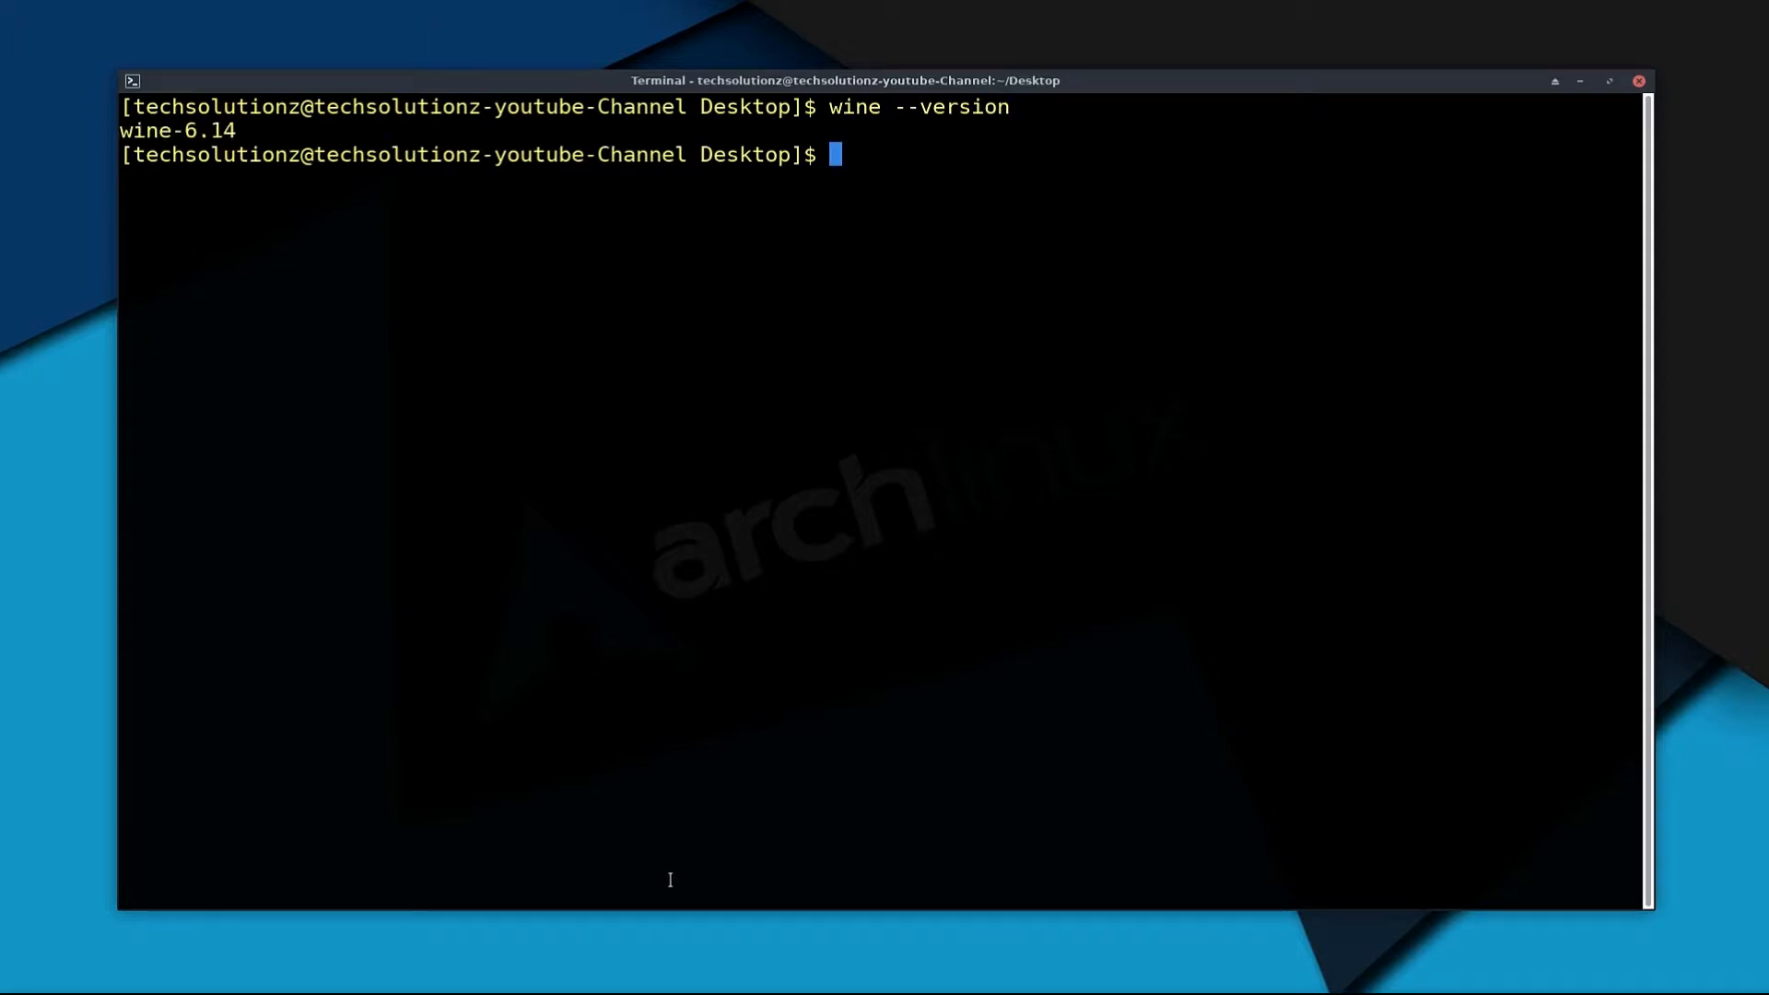
pyautogui.moveTo(188, 593)
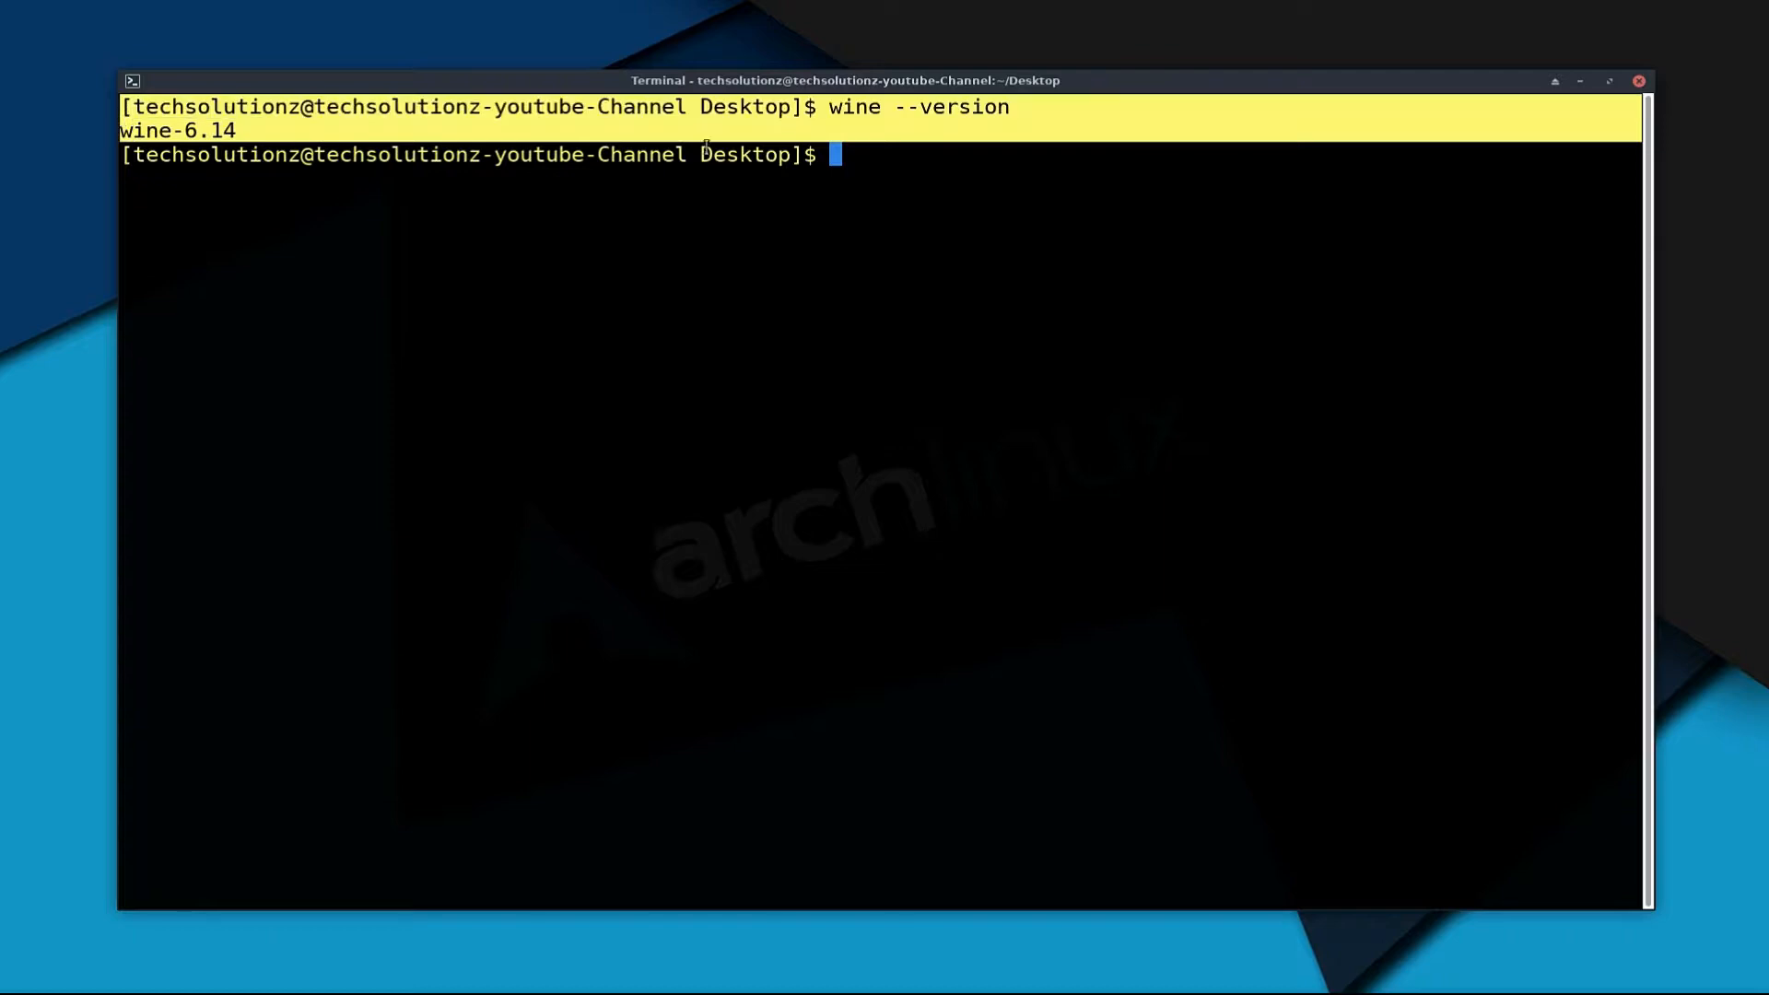
pyautogui.write('wi')
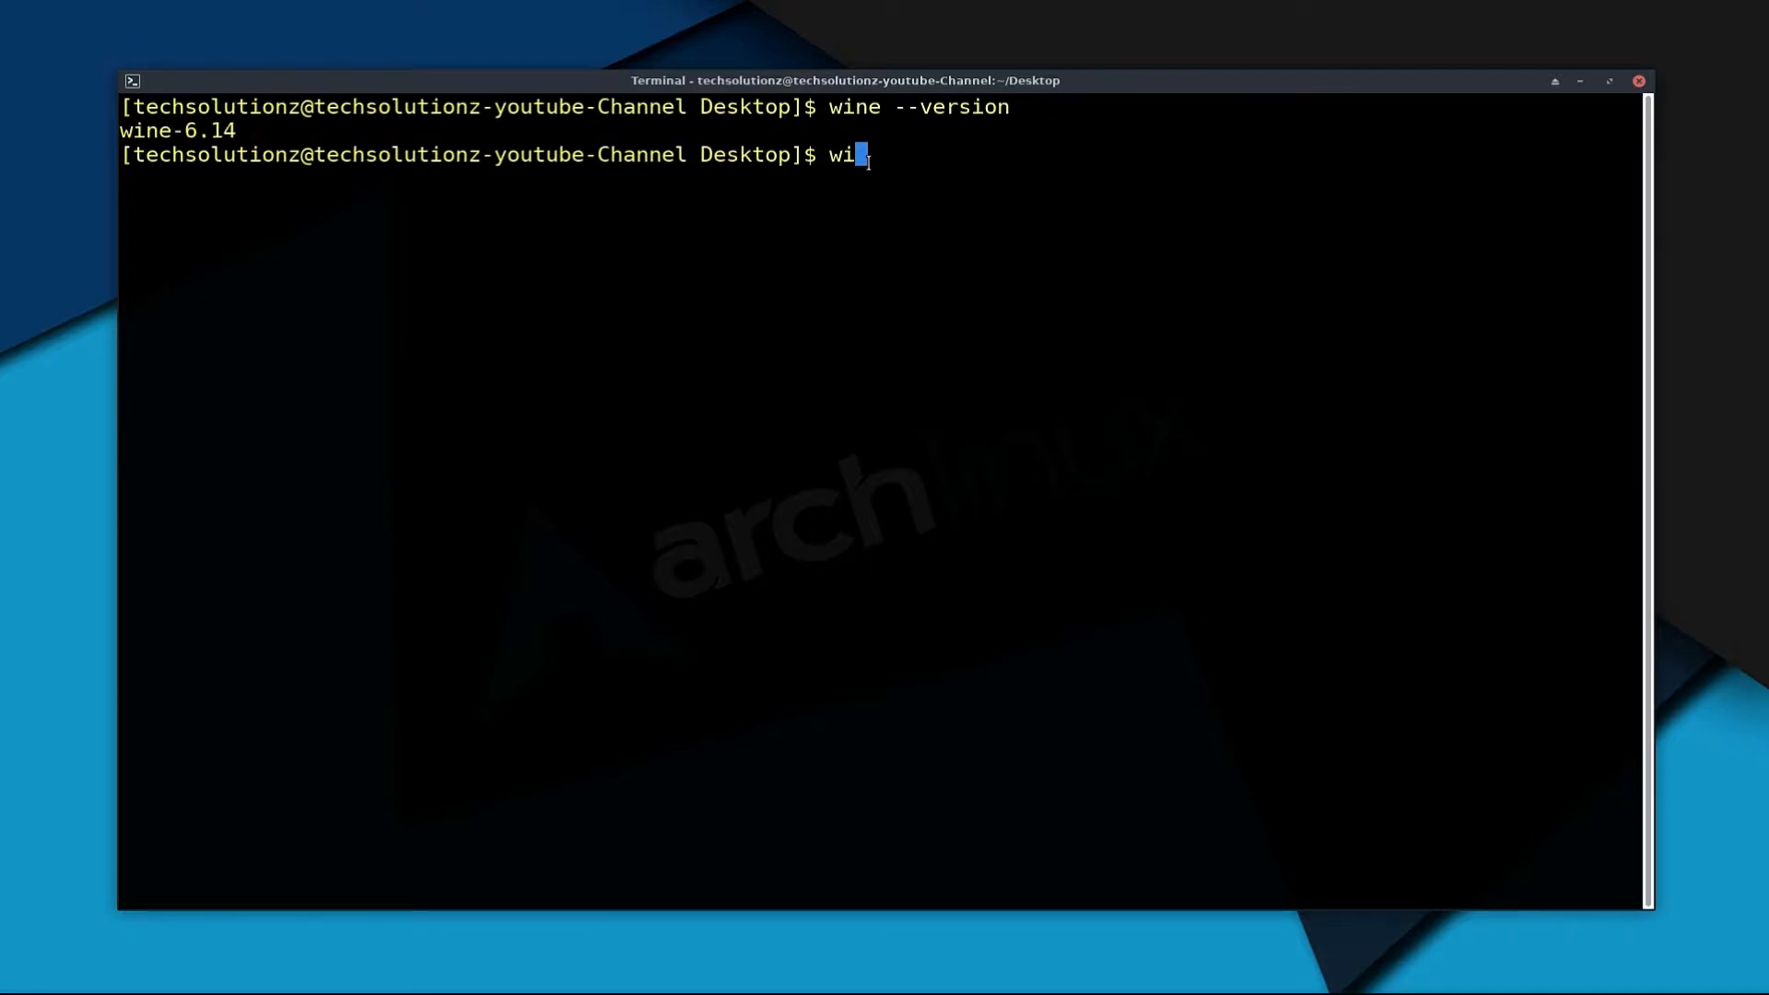
# Step: Run winecfg, answering the Wine Mono Installer prompt, so the Wine configuration window appears
pyautogui.press('Return')
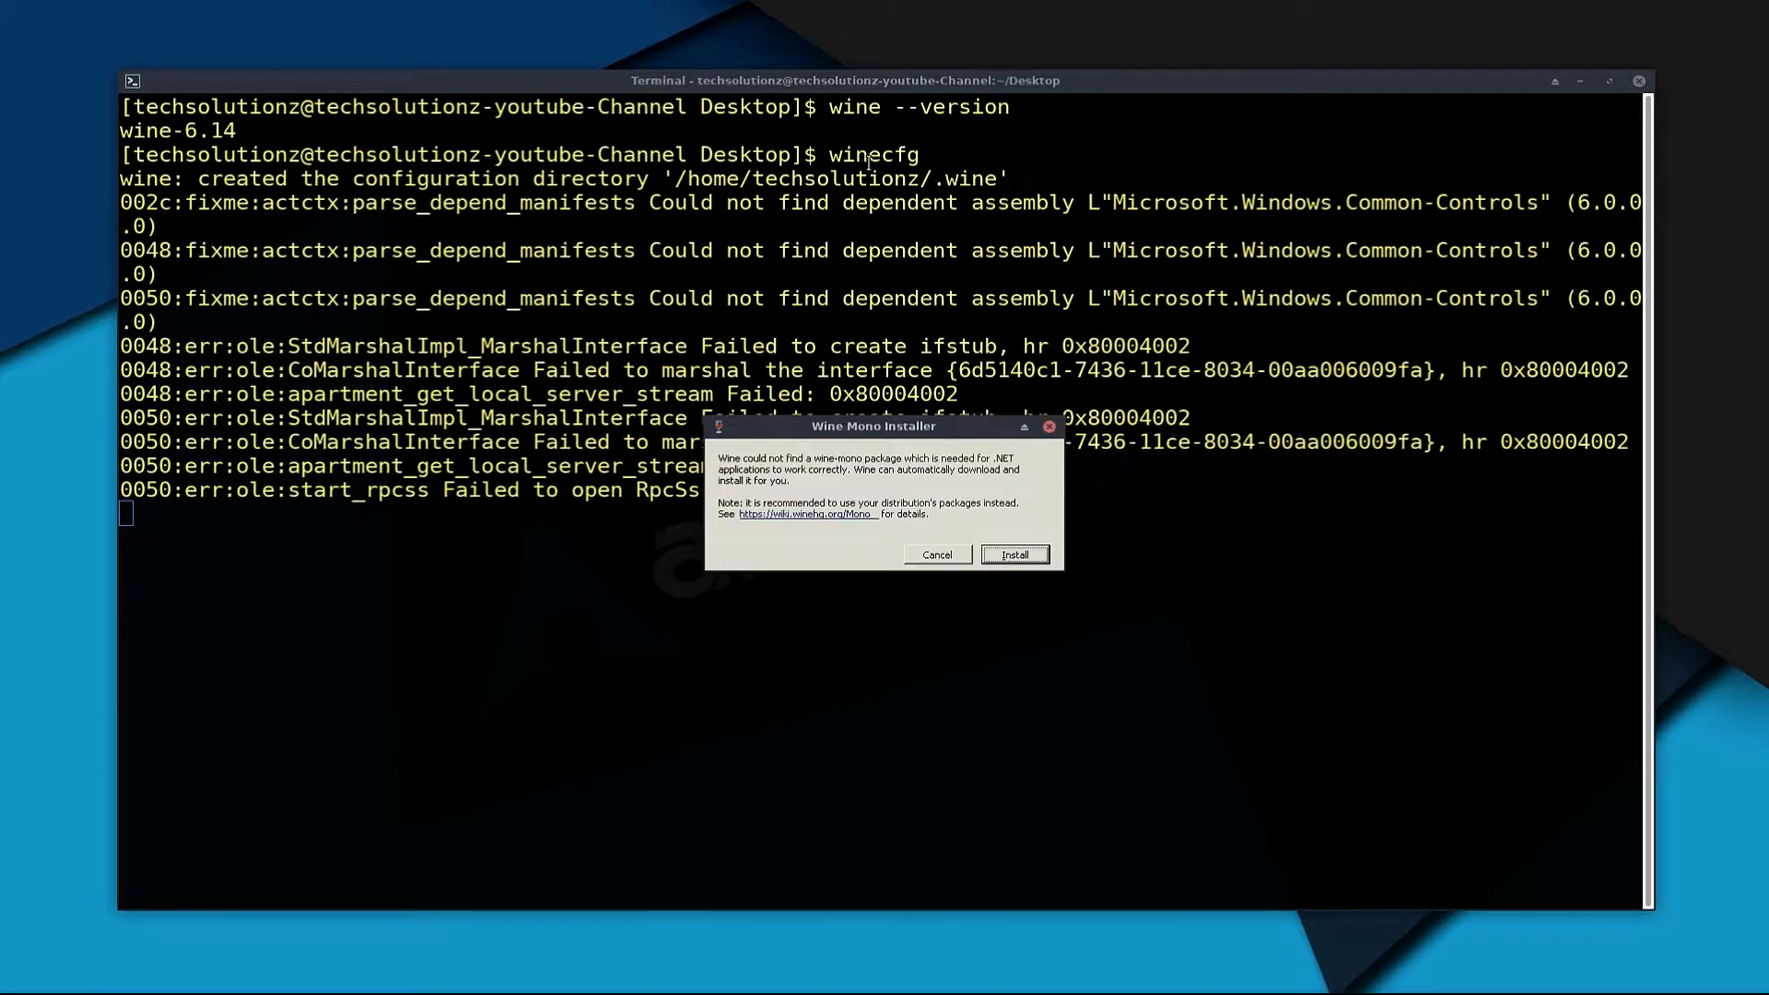
pyautogui.moveTo(892, 823)
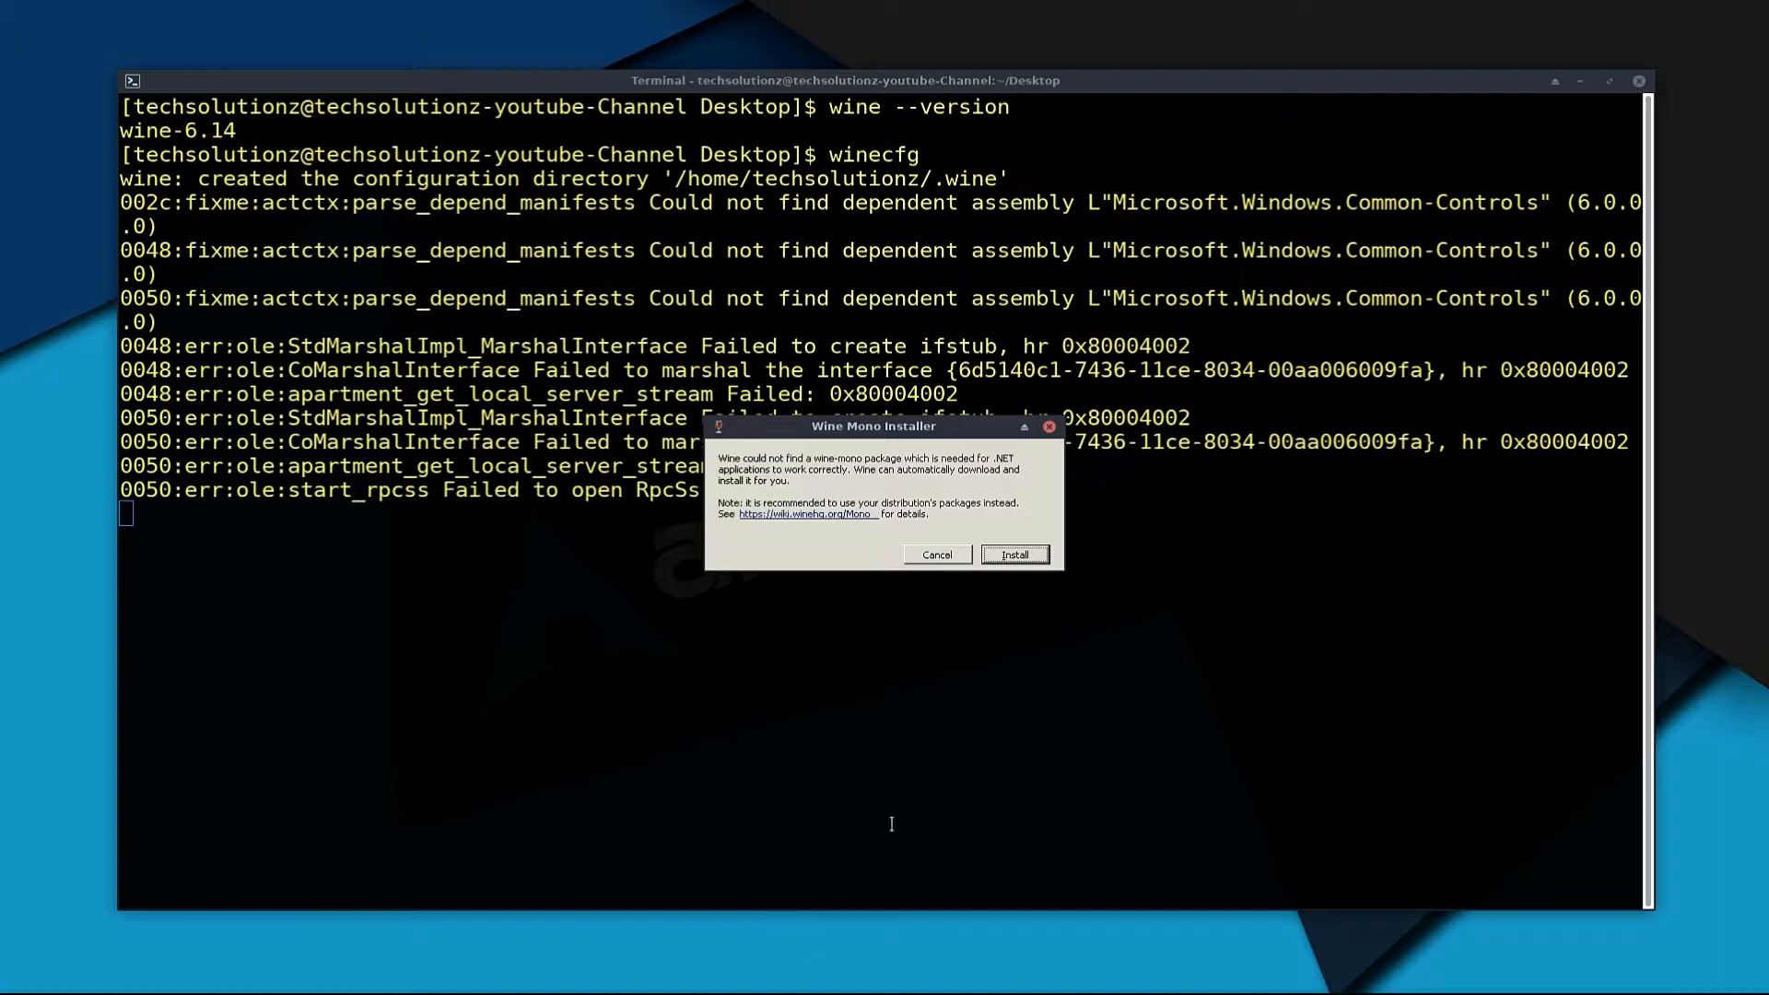
pyautogui.click(1013, 555)
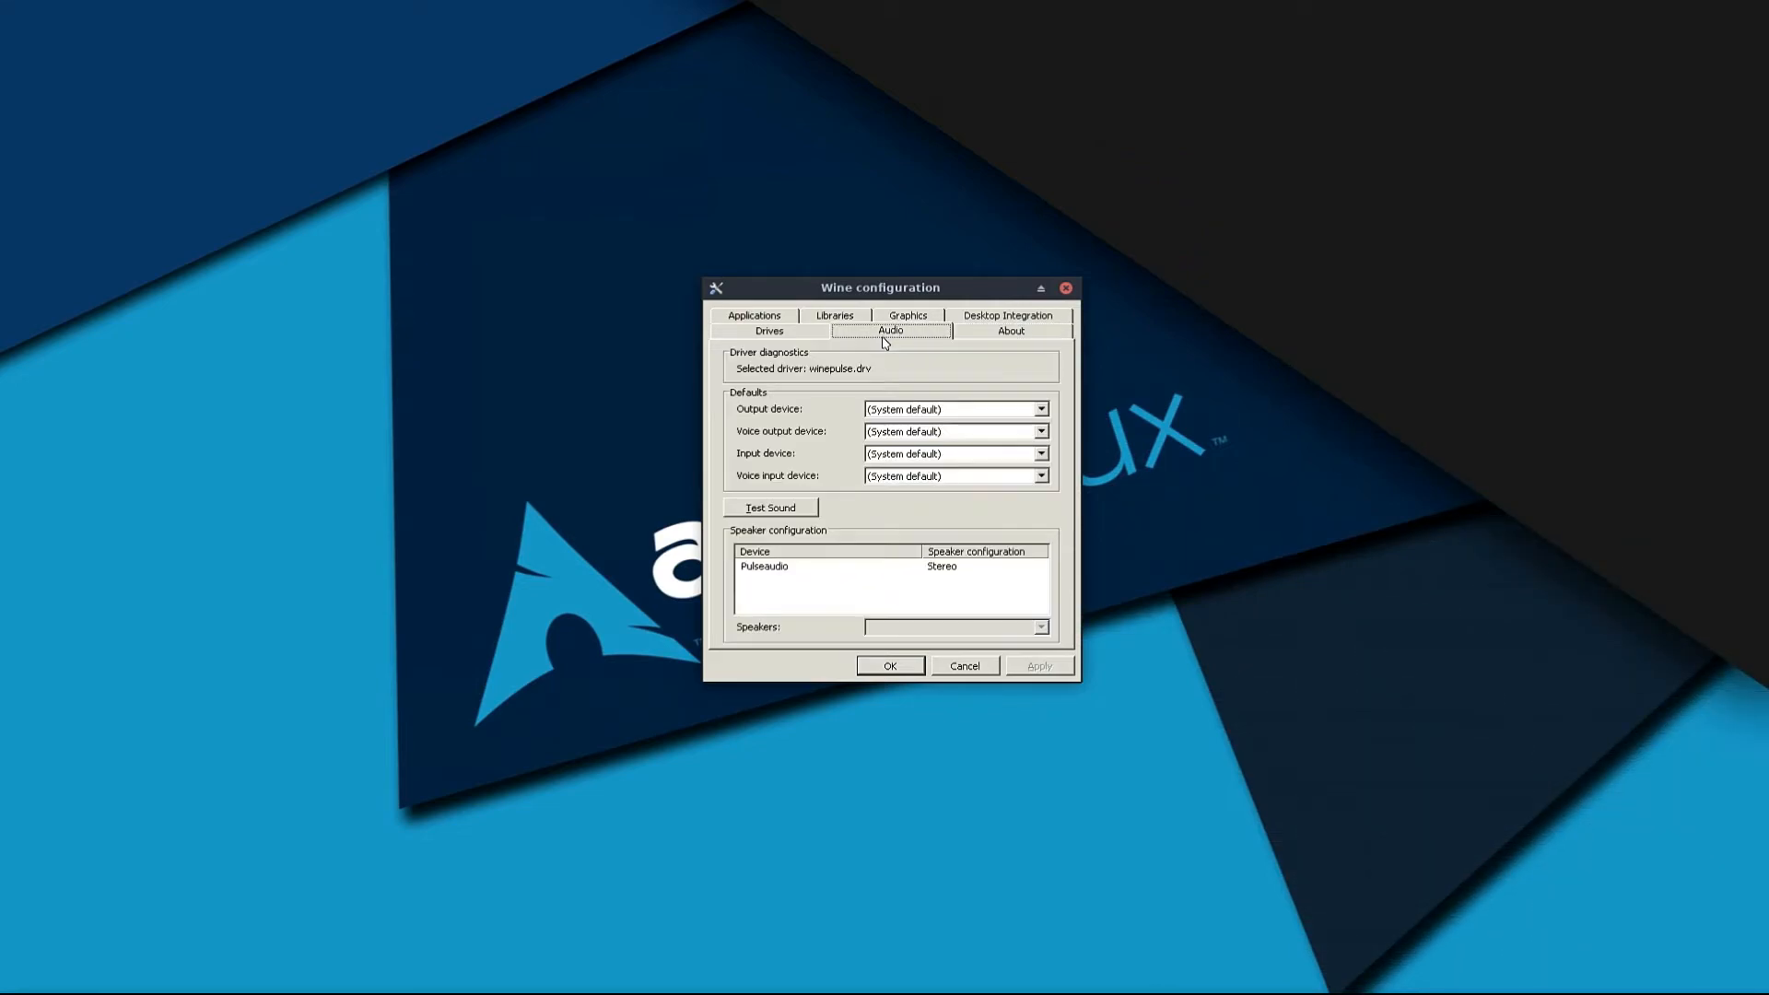
# Step: Show the About page listing Wine version 6.14
pyautogui.click(1012, 330)
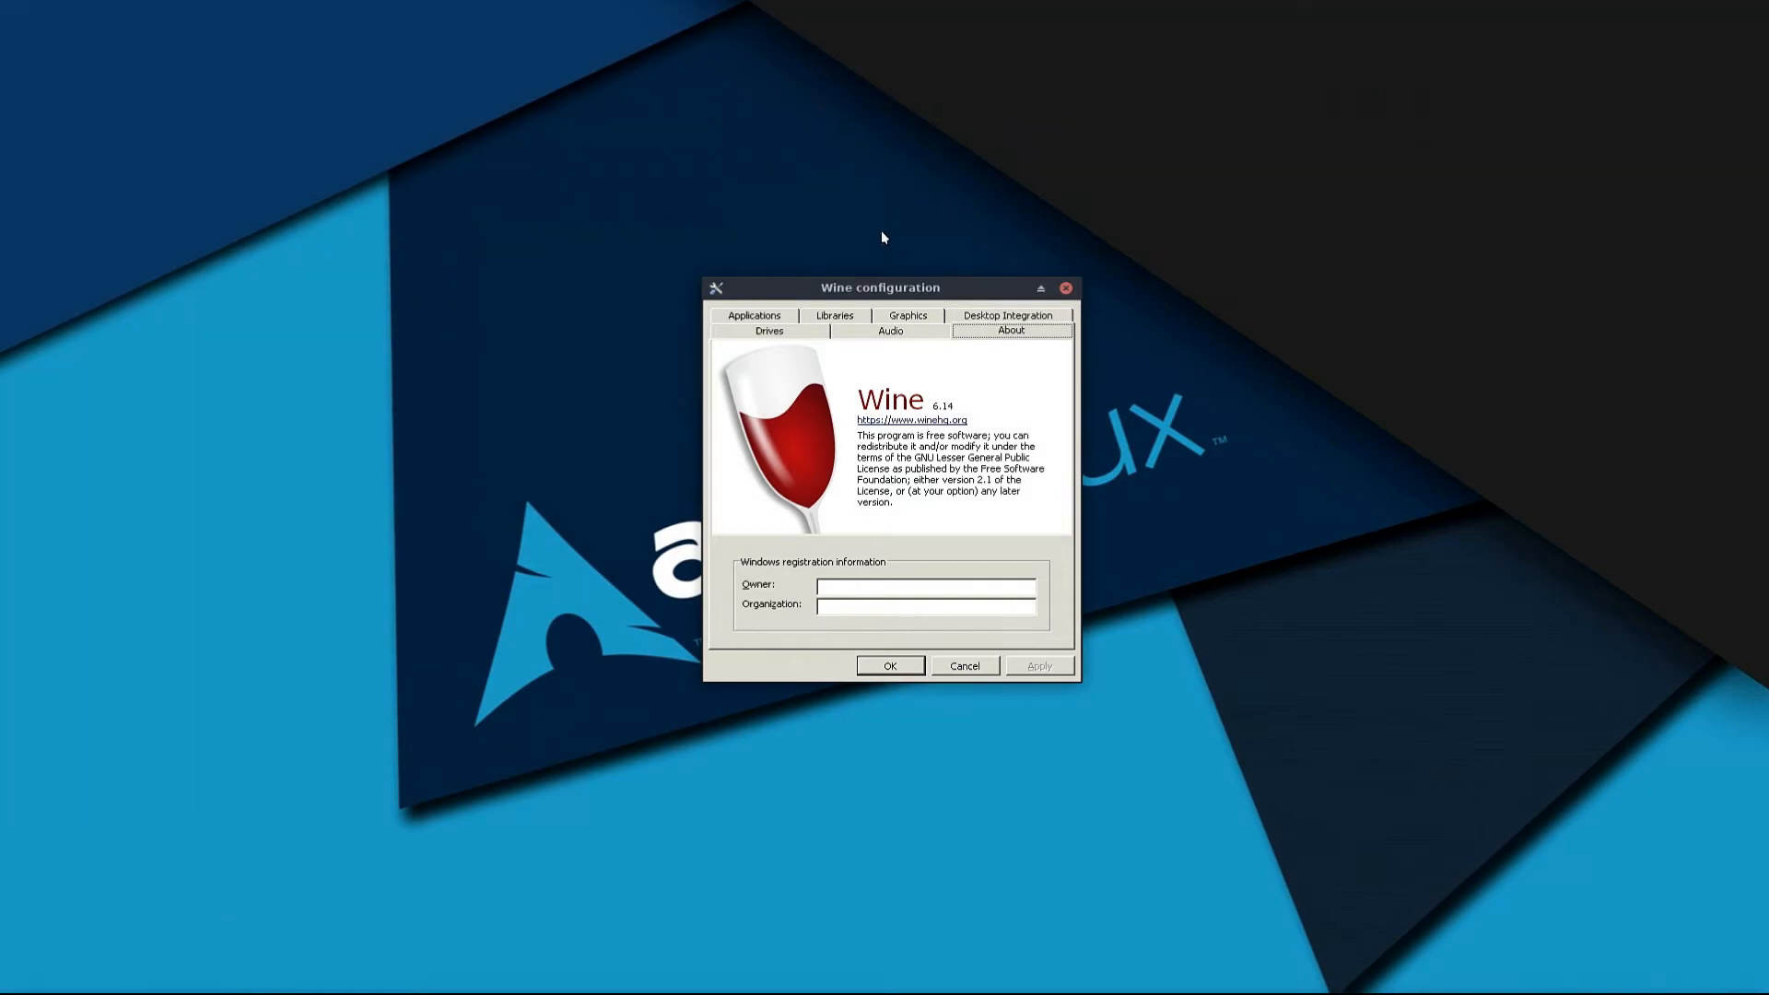
pyautogui.moveTo(958, 406)
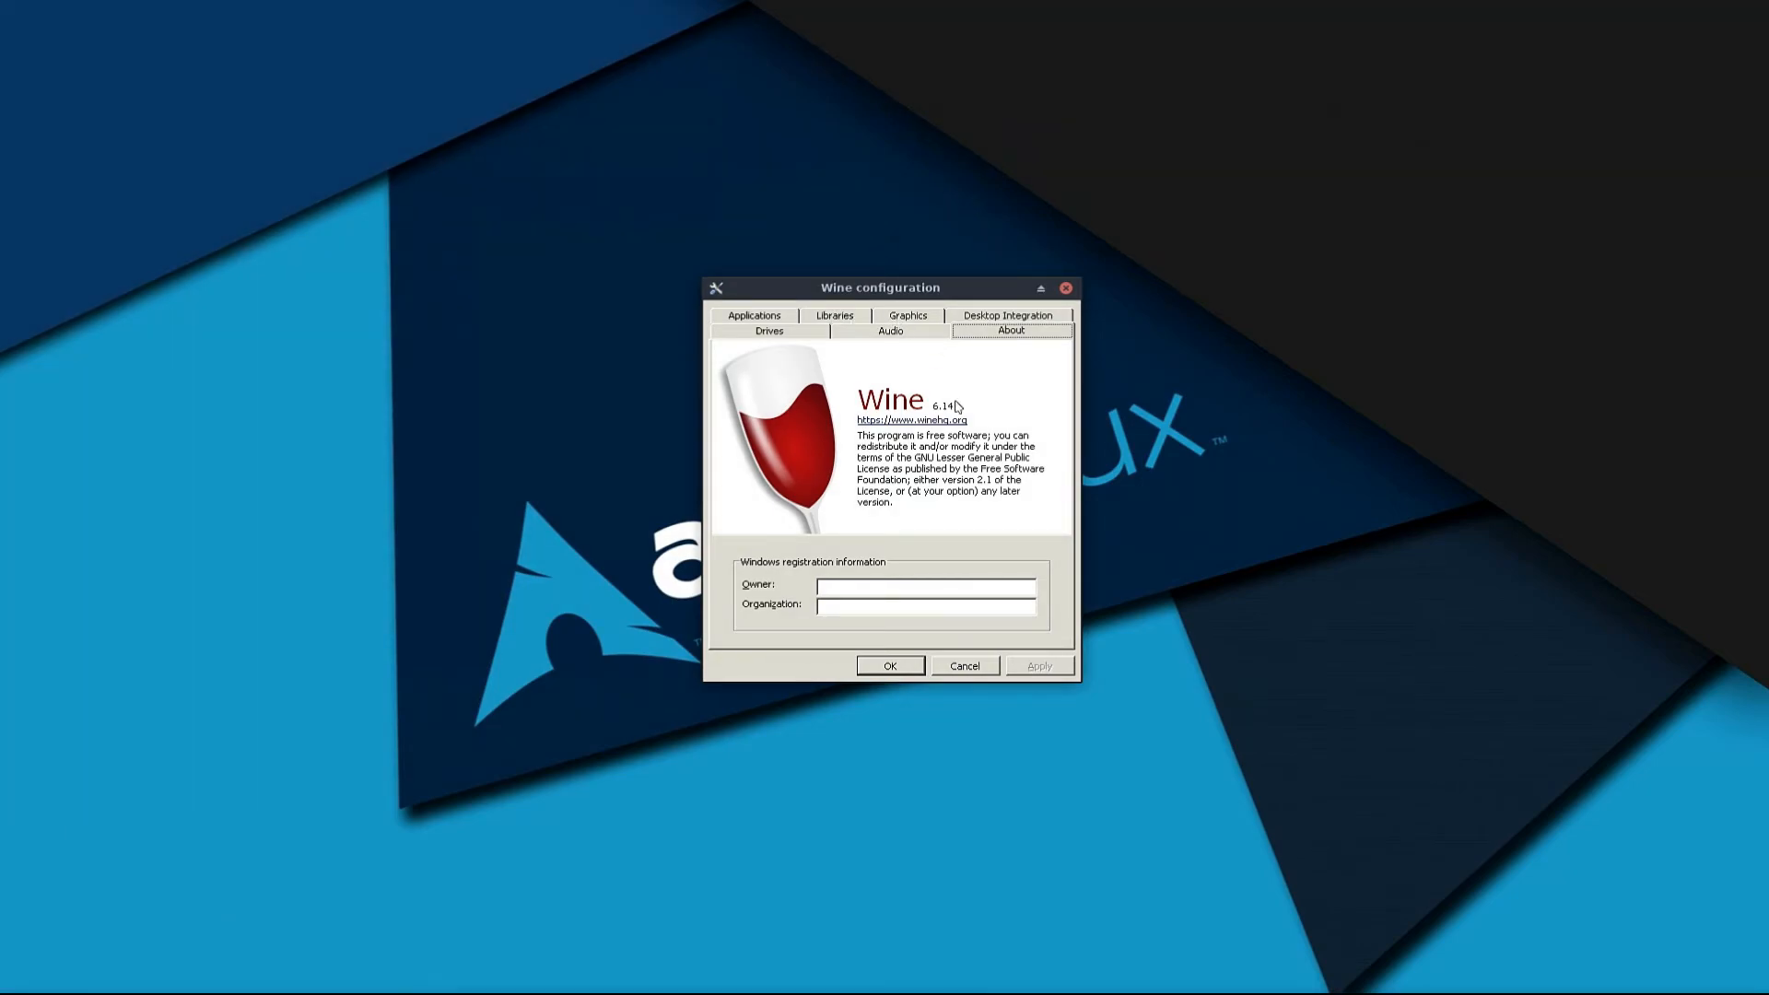
pyautogui.moveTo(1021, 232)
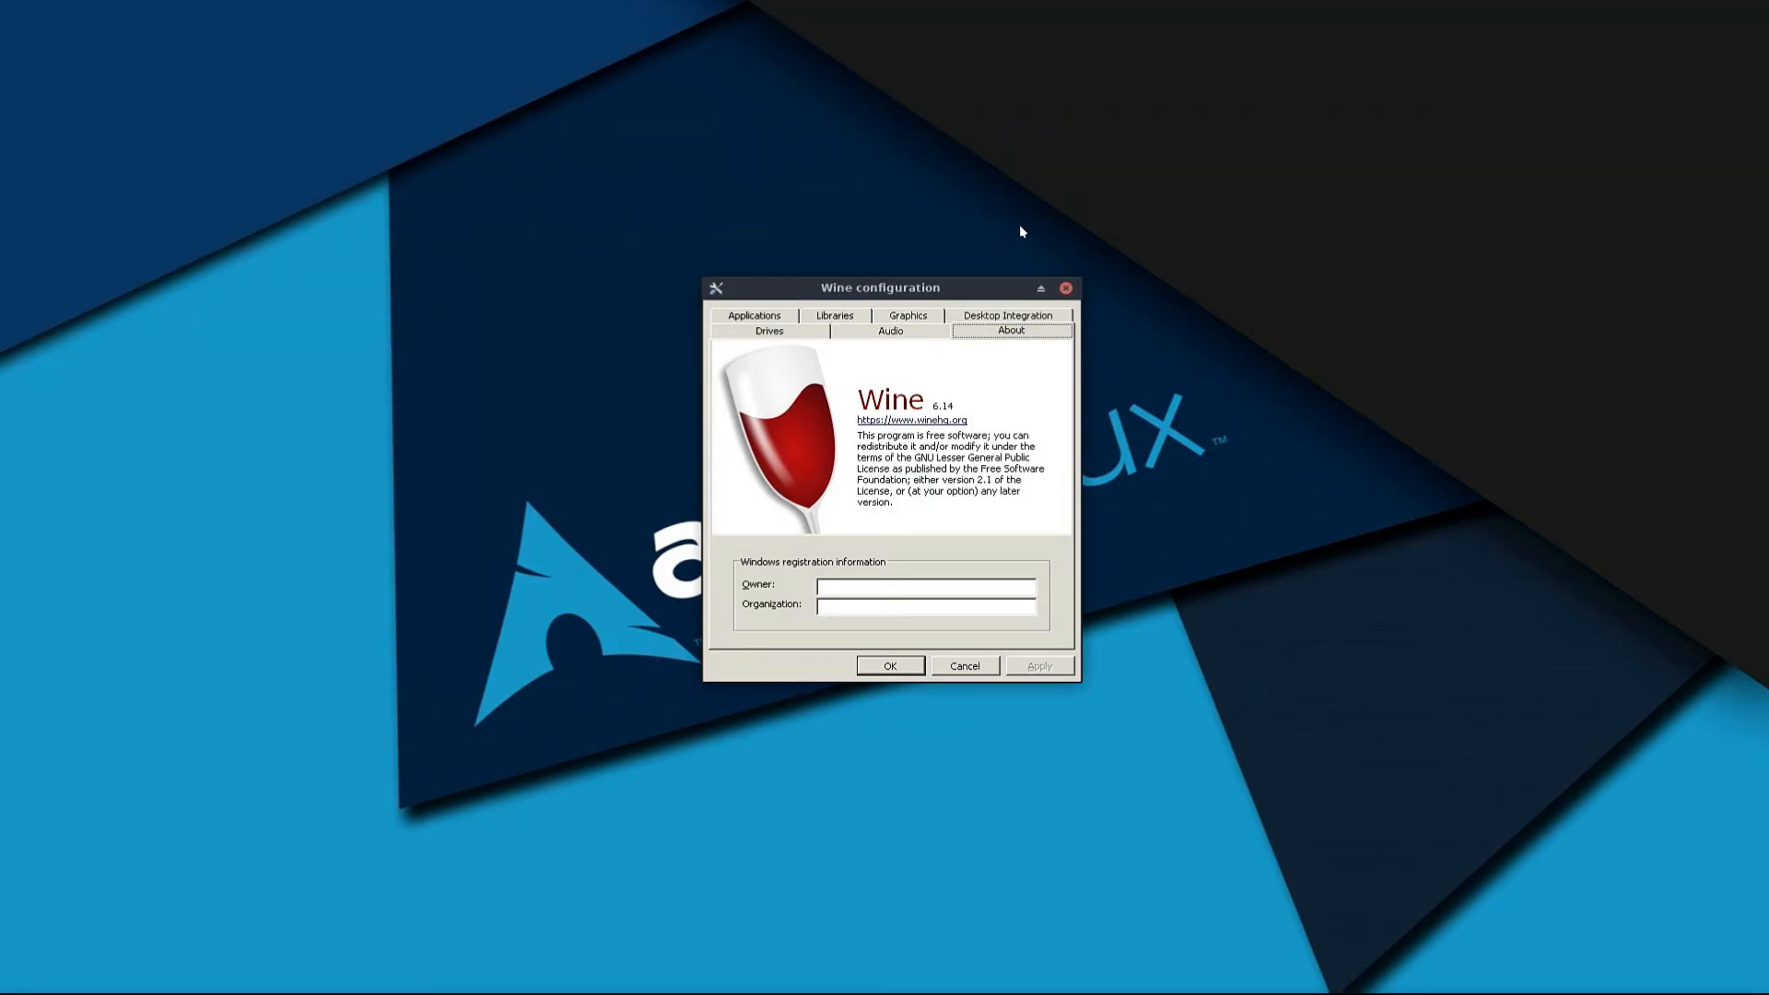